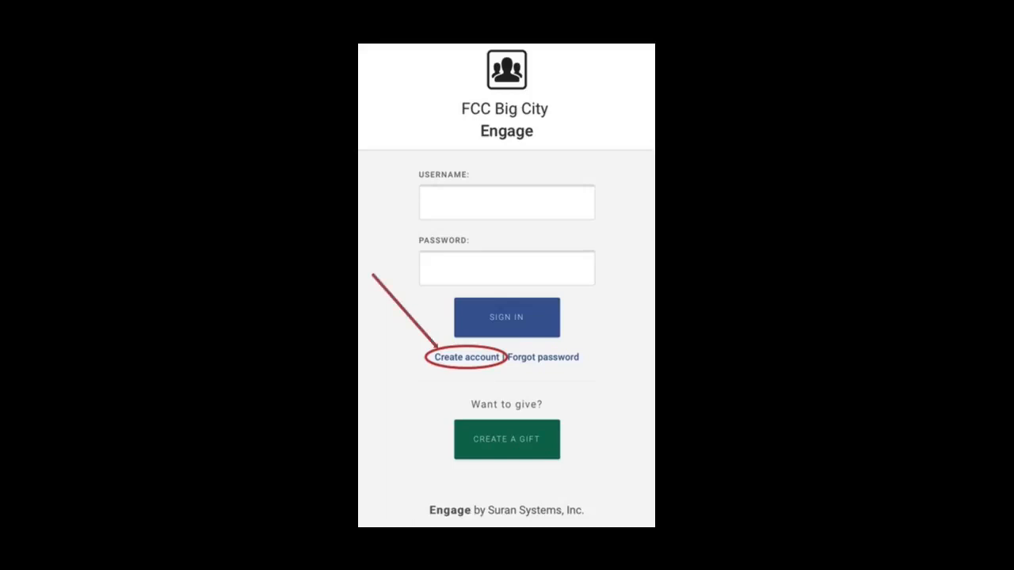
- Follow the Create account link from the Engage sign-in screen
{"action": "left_click", "coordinate": [466, 356]}
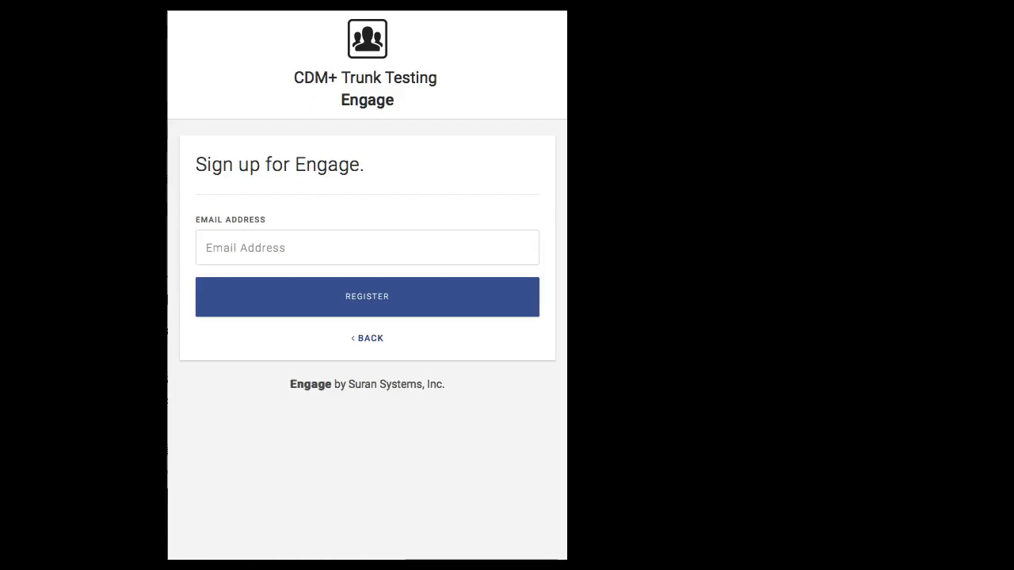
- Enter an email address and register it, getting a no-existing-user message
{"action": "left_click", "coordinate": [367, 297]}
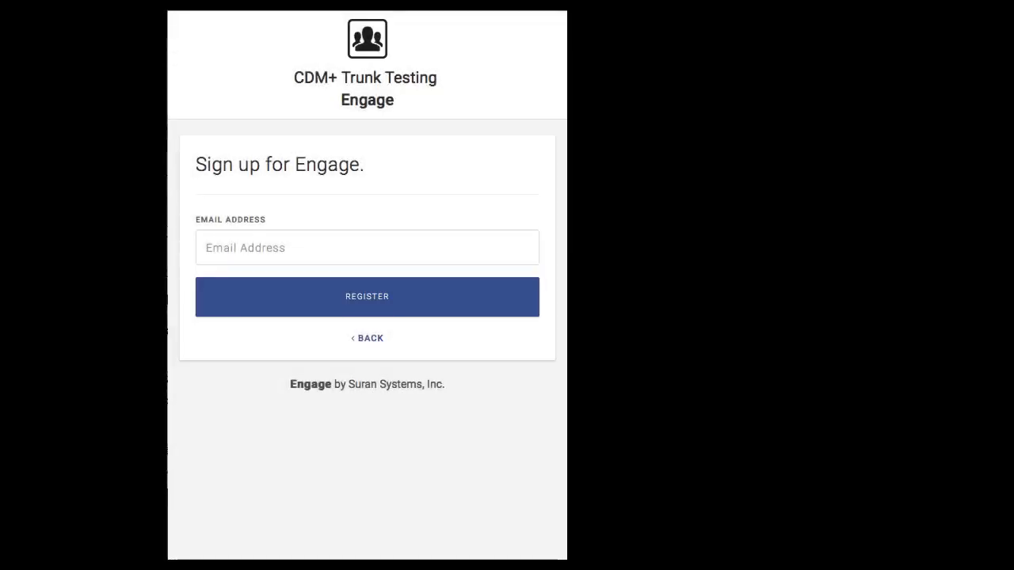
{"action": "left_click", "coordinate": [367, 296]}
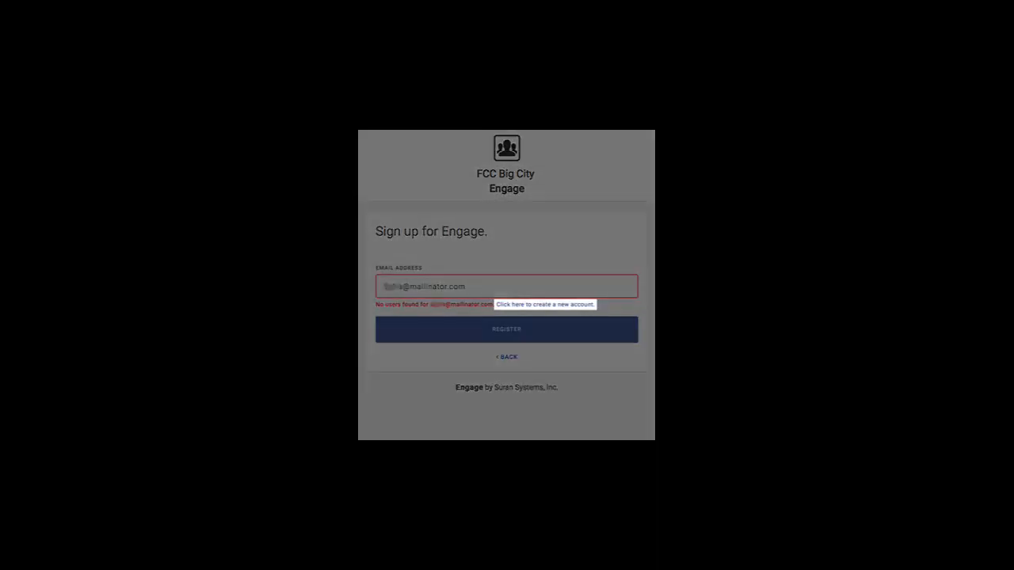
- Follow the create-a-new-account link beneath the no-user message
{"action": "left_click", "coordinate": [544, 304]}
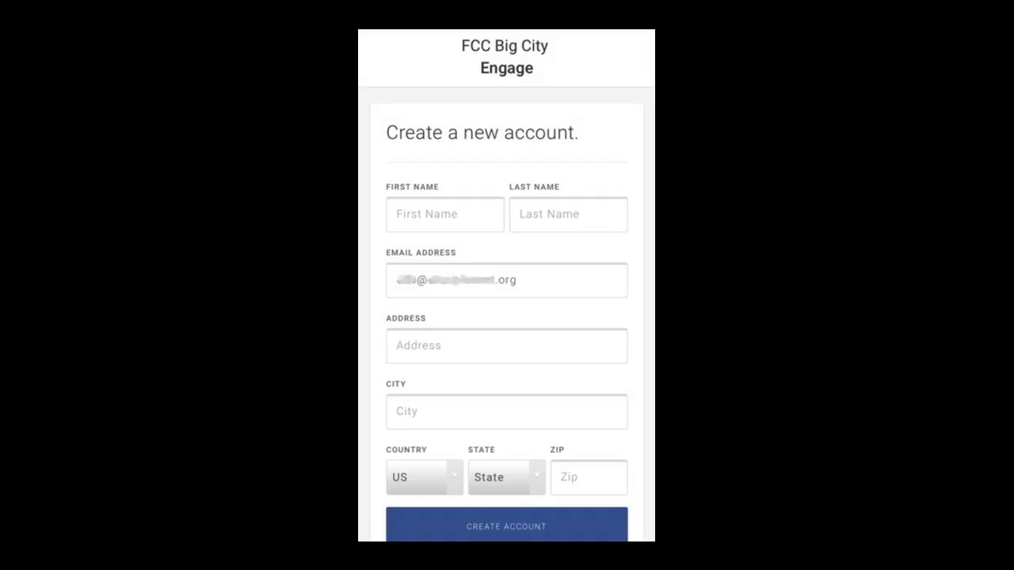
- Submit name and address details, then enter the username JohnDSmith
{"action": "left_click", "coordinate": [506, 526]}
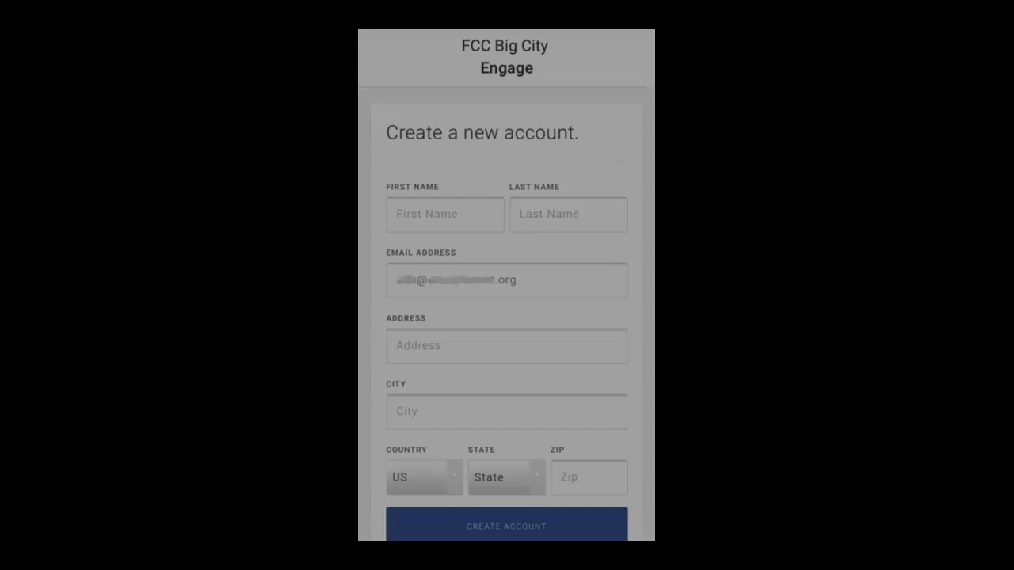
{"action": "left_click", "coordinate": [506, 526]}
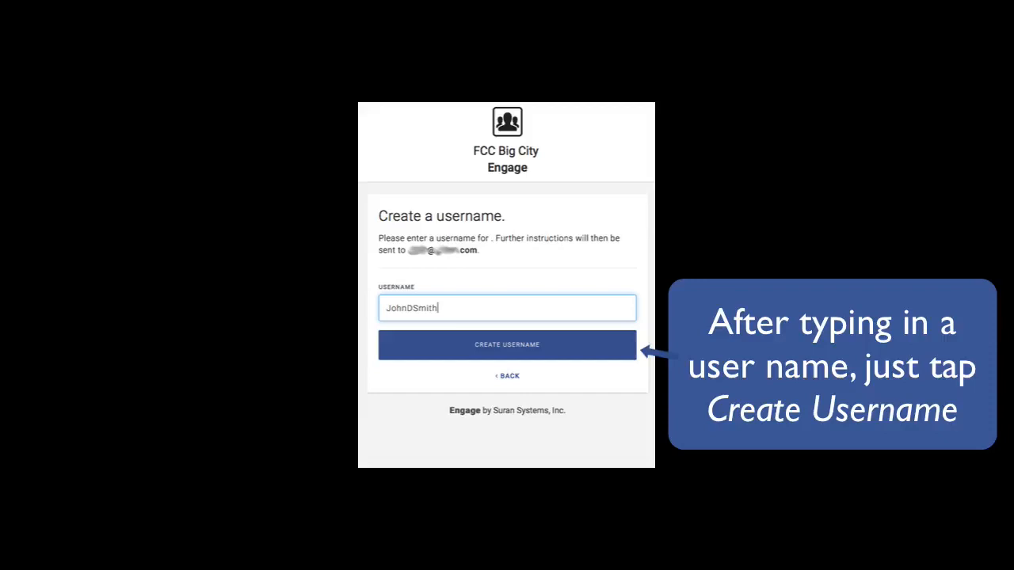
- Create the username JohnDSmith and view the registration email with reset link
{"action": "left_click", "coordinate": [506, 345]}
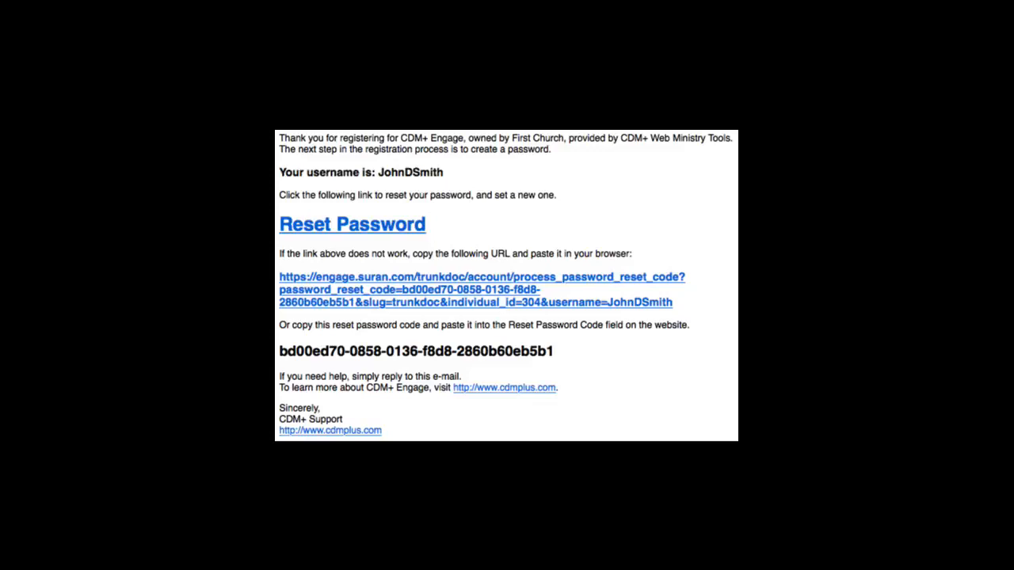
- Set a new password via the email's reset link and enter JohnDSmith credentials
{"action": "left_click", "coordinate": [352, 224]}
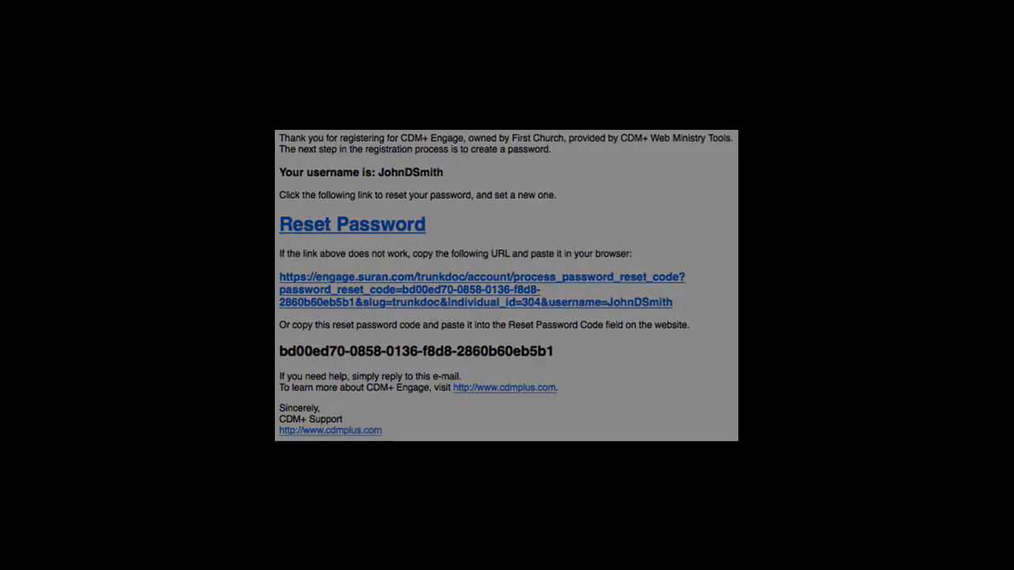
{"action": "left_click", "coordinate": [351, 225]}
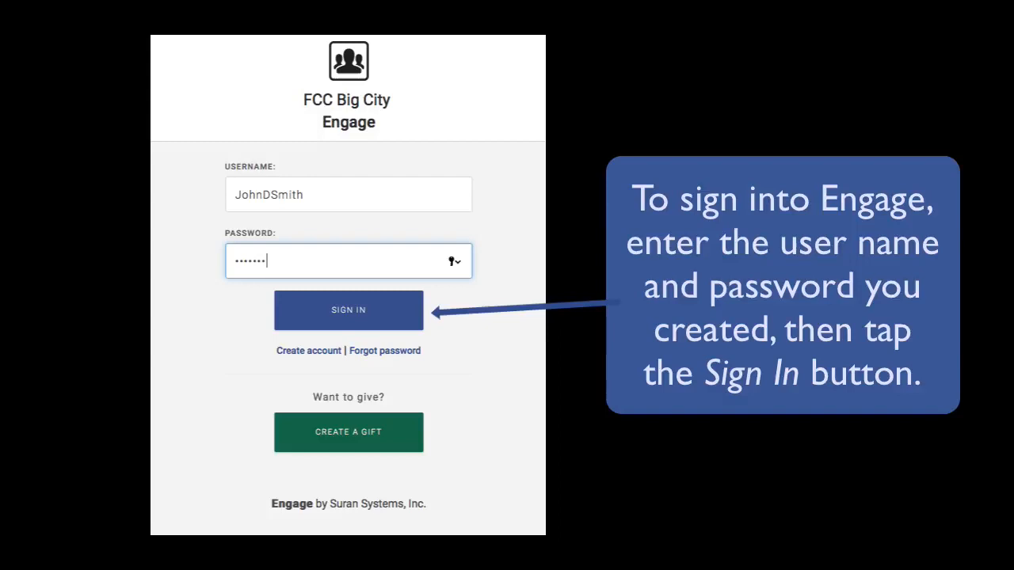
- Sign in as JohnDSmith and open the profile page's hamburger menu
{"action": "left_click", "coordinate": [348, 310]}
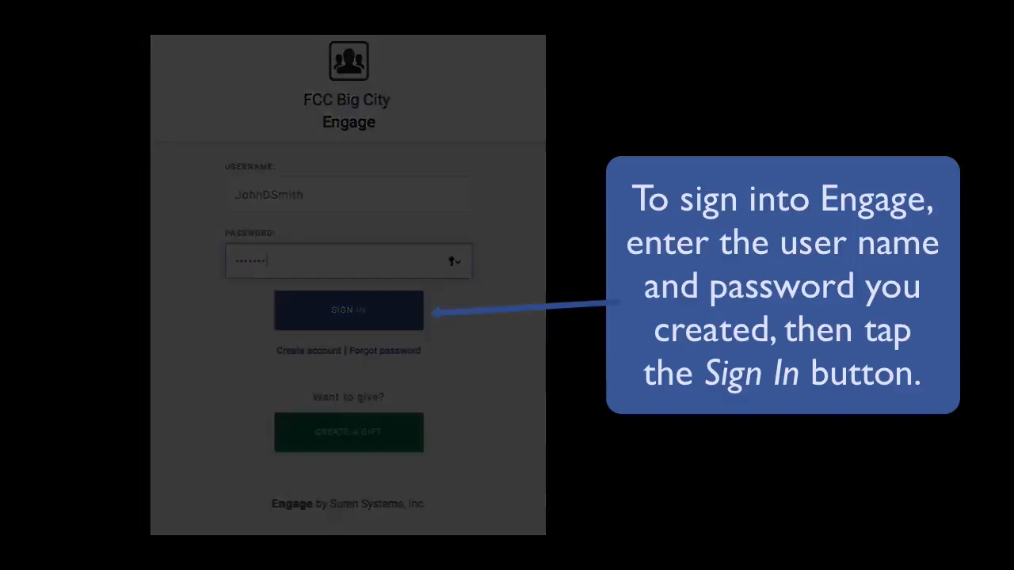
{"action": "left_click", "coordinate": [348, 309]}
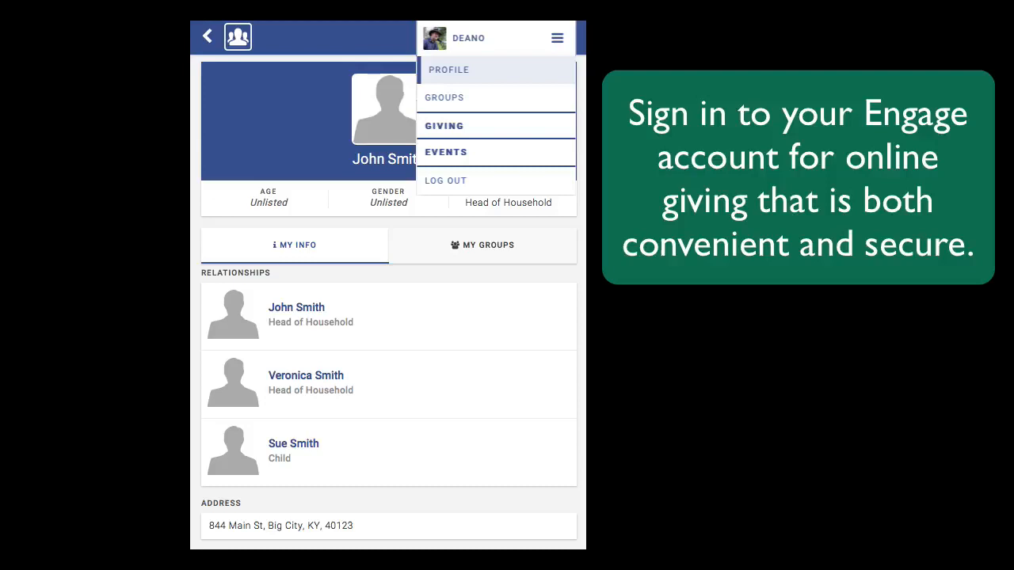
{"action": "mouse_move", "coordinate": [446, 151]}
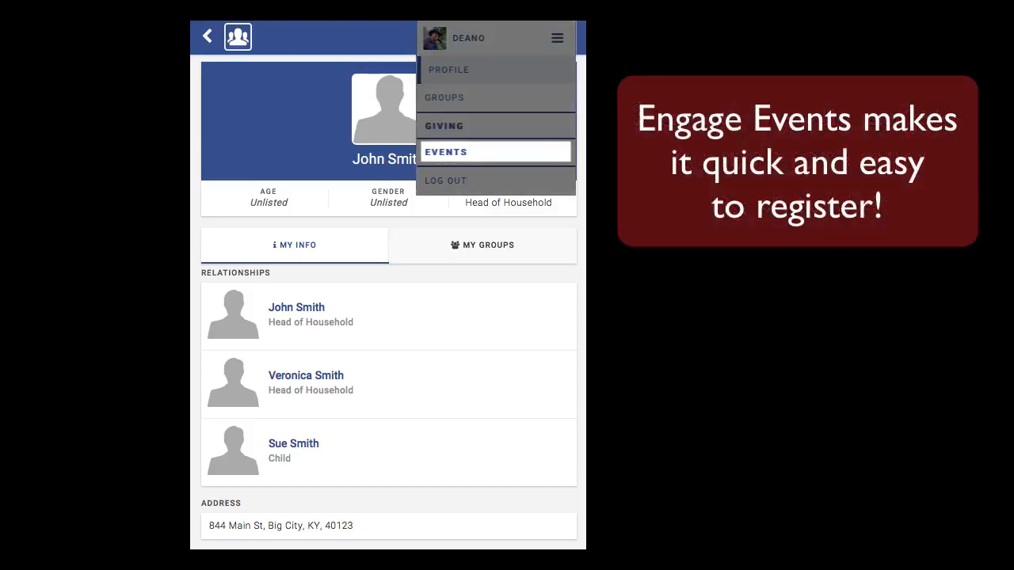